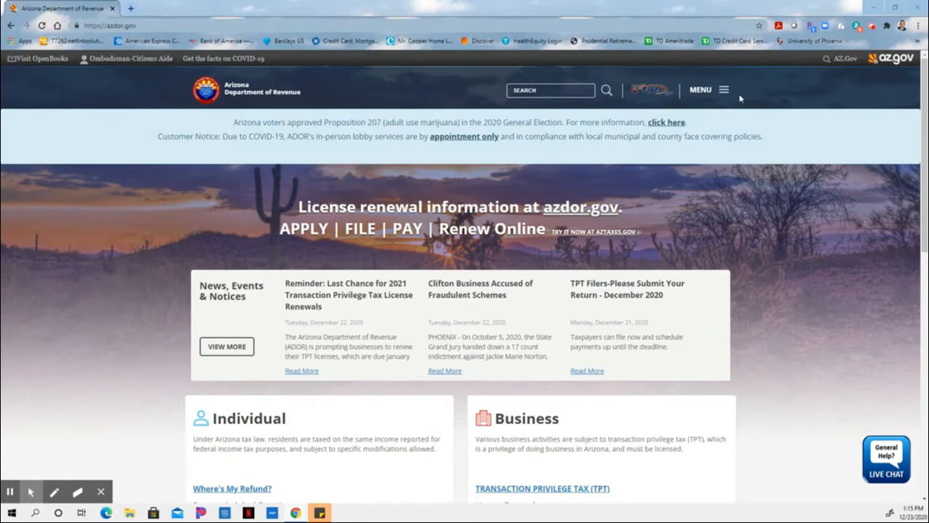
{"action": "mouse_move", "coordinate": [697, 91]}
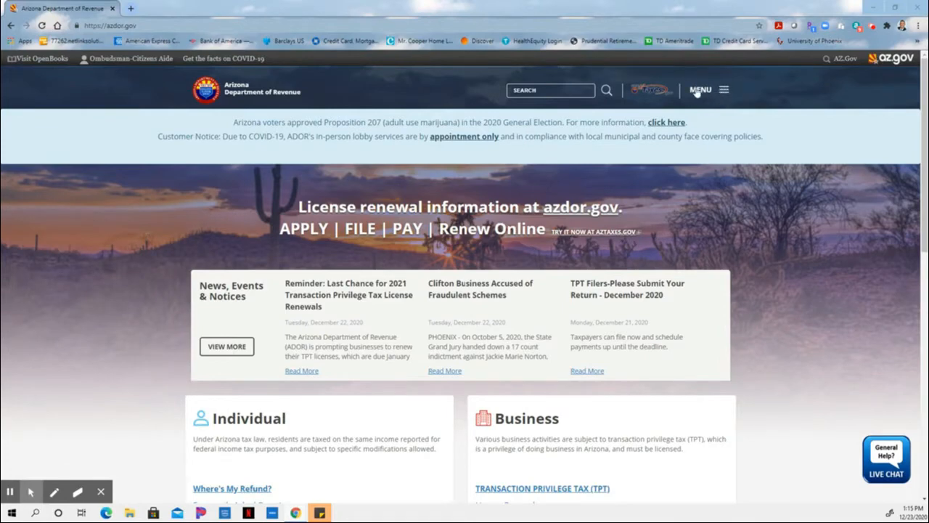
Step: Open the azdor.gov navigation menu from the top-right MENU button
{"action": "left_click", "coordinate": [700, 90]}
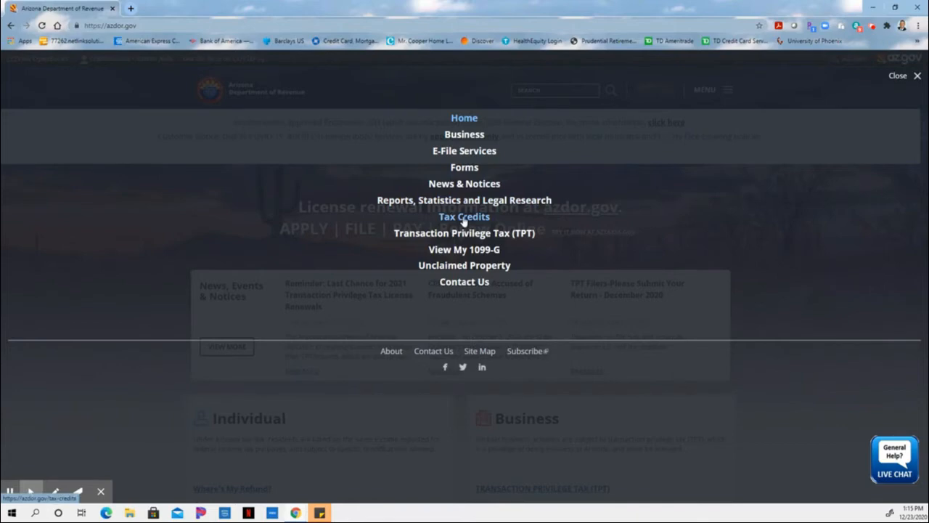
Step: Choose 'Tax Credits' from the site menu
{"action": "left_click", "coordinate": [463, 216]}
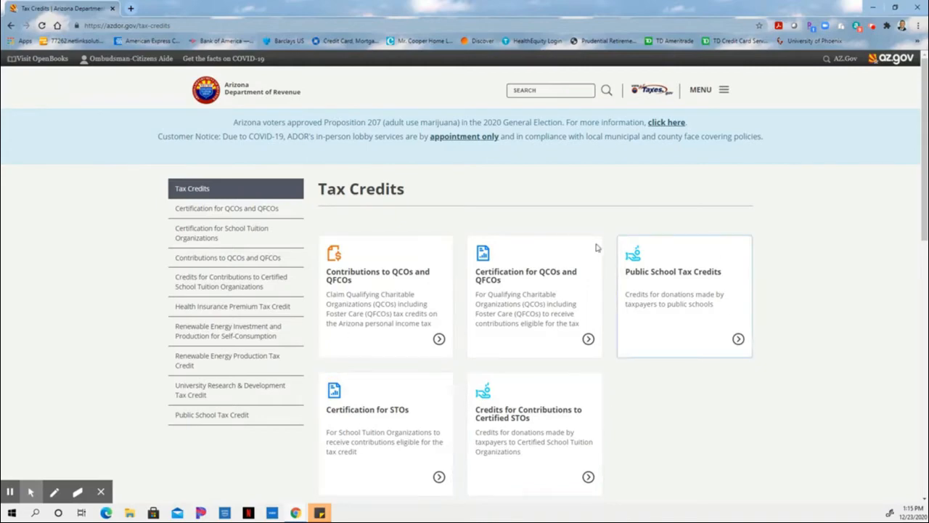
{"action": "mouse_move", "coordinate": [650, 410]}
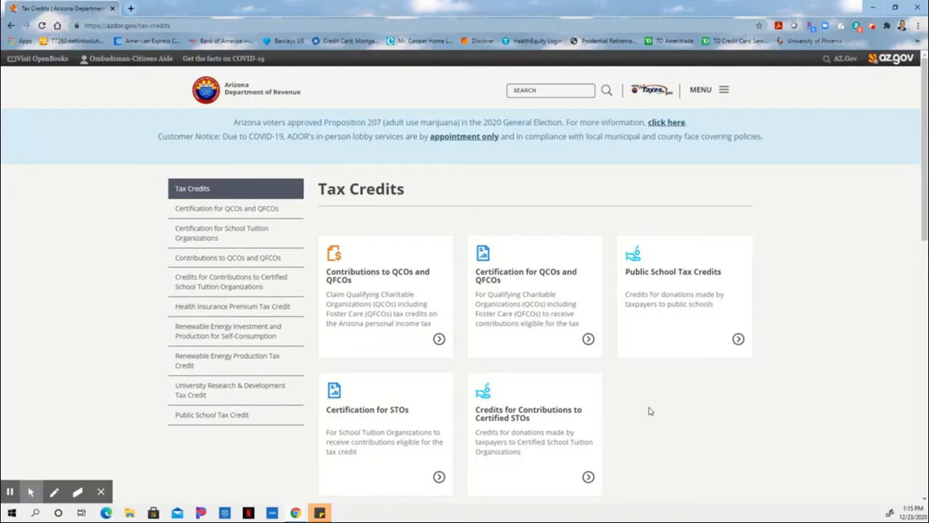
{"action": "mouse_move", "coordinate": [273, 259]}
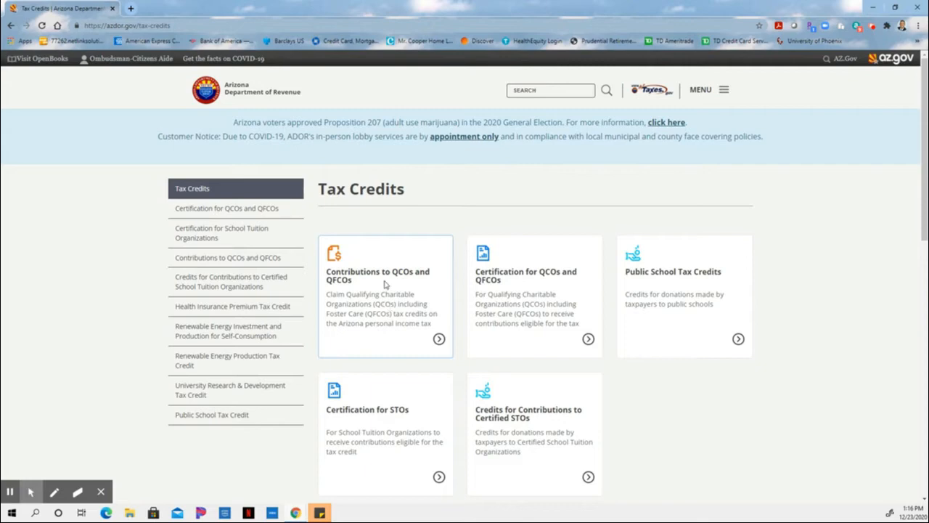
{"action": "mouse_move", "coordinate": [432, 339]}
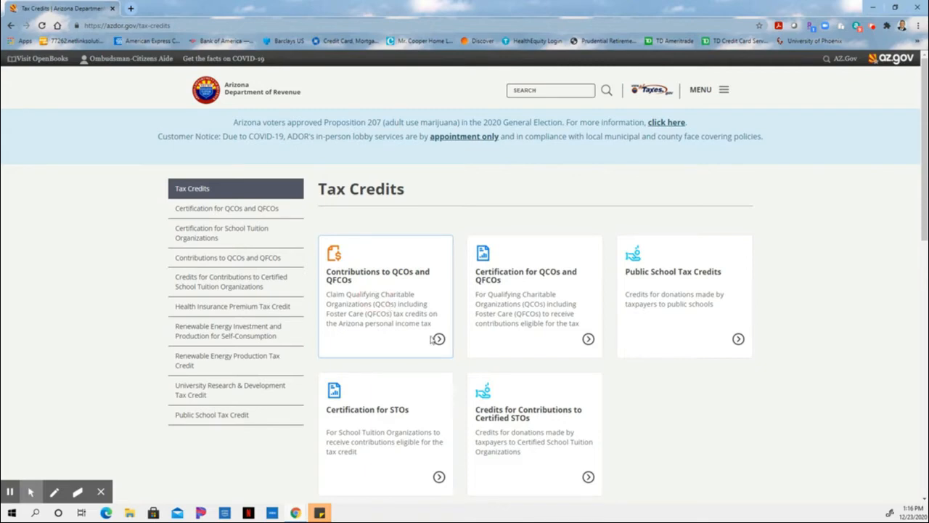
{"action": "left_click", "coordinate": [439, 338]}
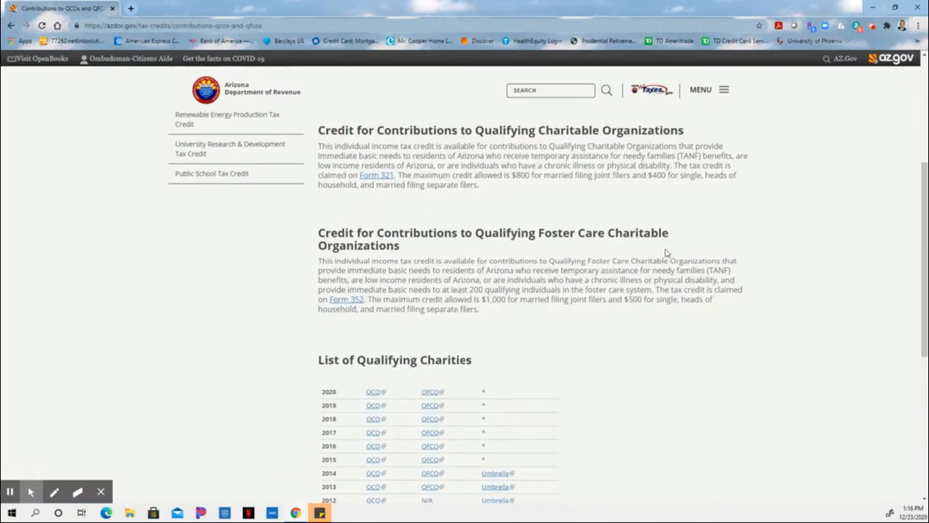
{"action": "scroll", "scroll_direction": "down", "scroll_amount": 3}
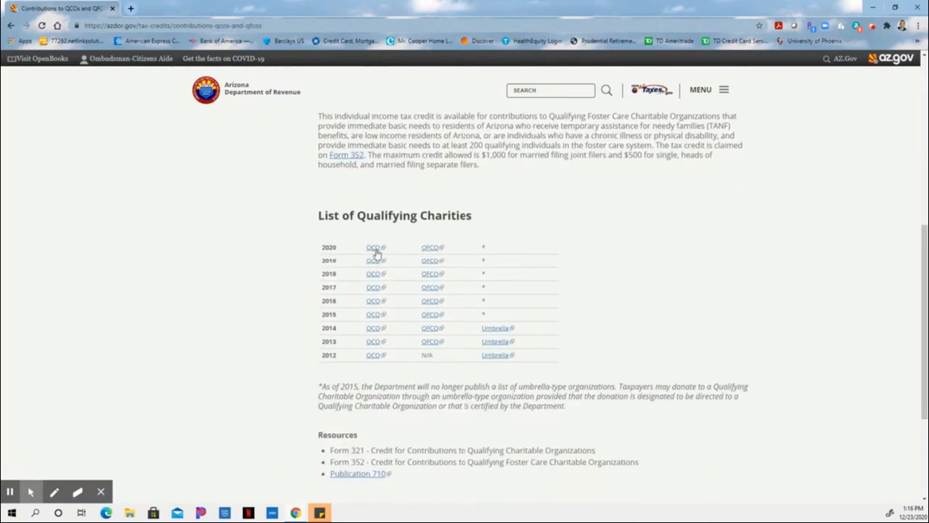
{"action": "mouse_move", "coordinate": [447, 285]}
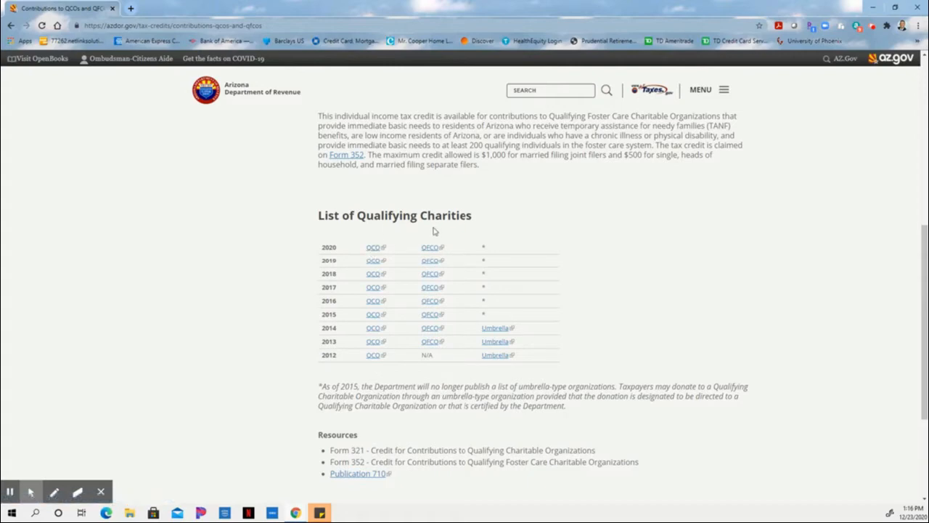
{"action": "mouse_move", "coordinate": [372, 246]}
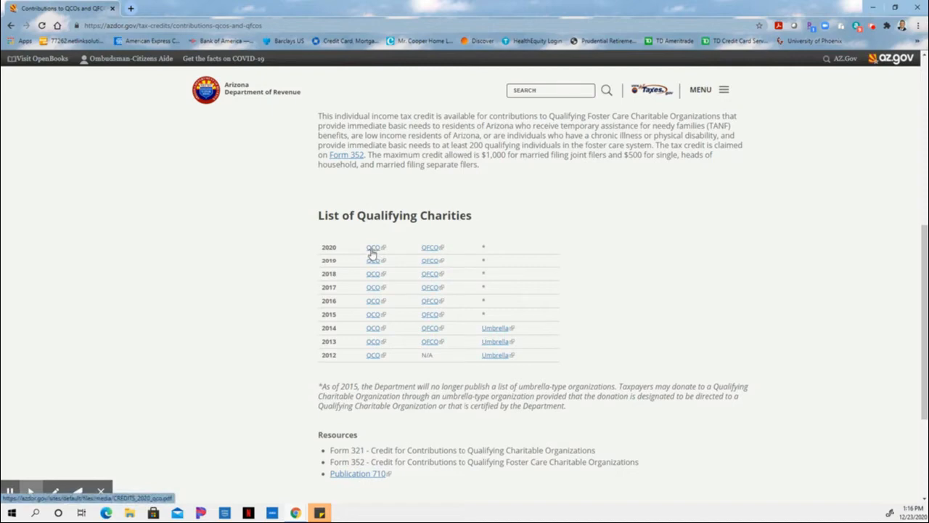
{"action": "mouse_move", "coordinate": [429, 250]}
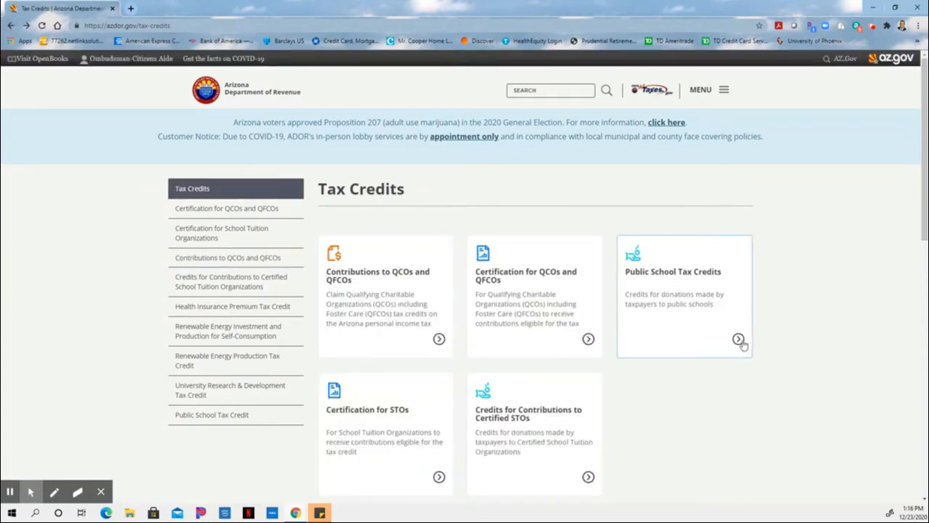
Step: Open the Public School Tax Credits page and scroll to the Resources for Taxpayers links
{"action": "left_click", "coordinate": [739, 339]}
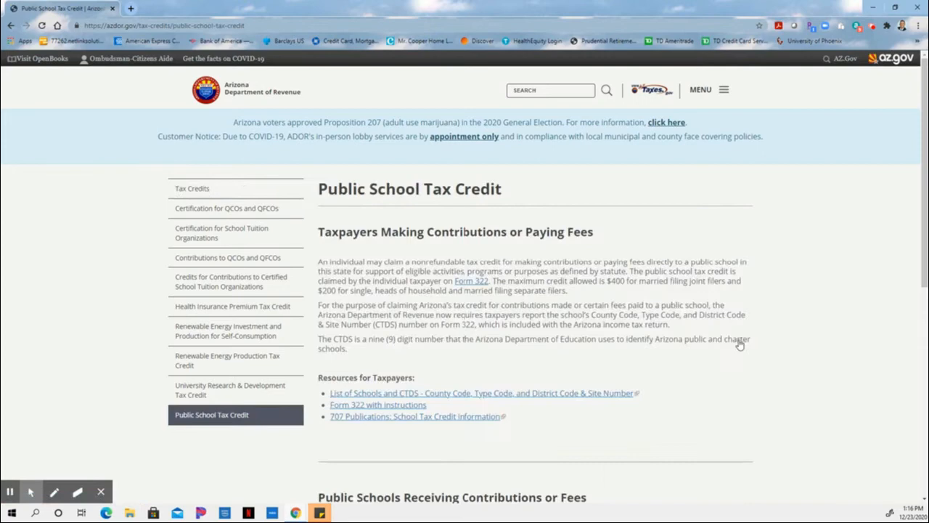
{"action": "scroll", "scroll_direction": "down", "scroll_amount": 3}
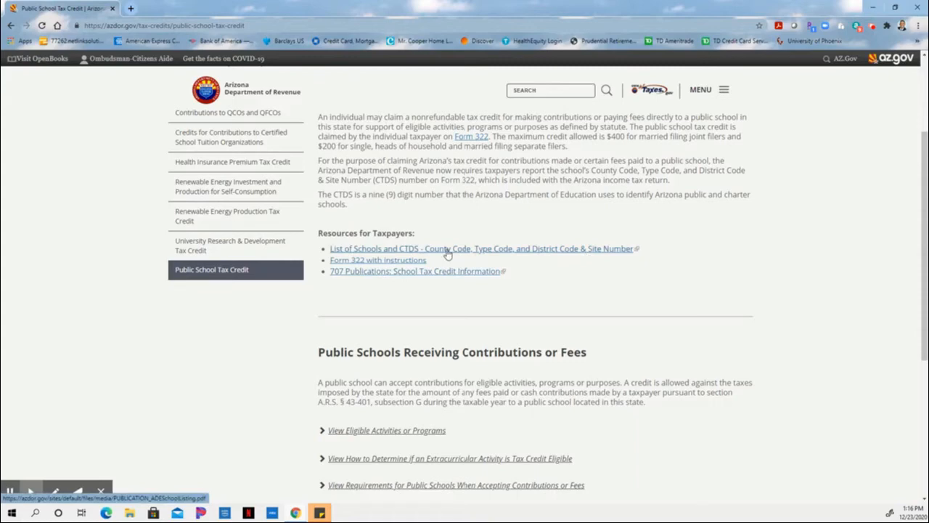
{"action": "mouse_move", "coordinate": [438, 255]}
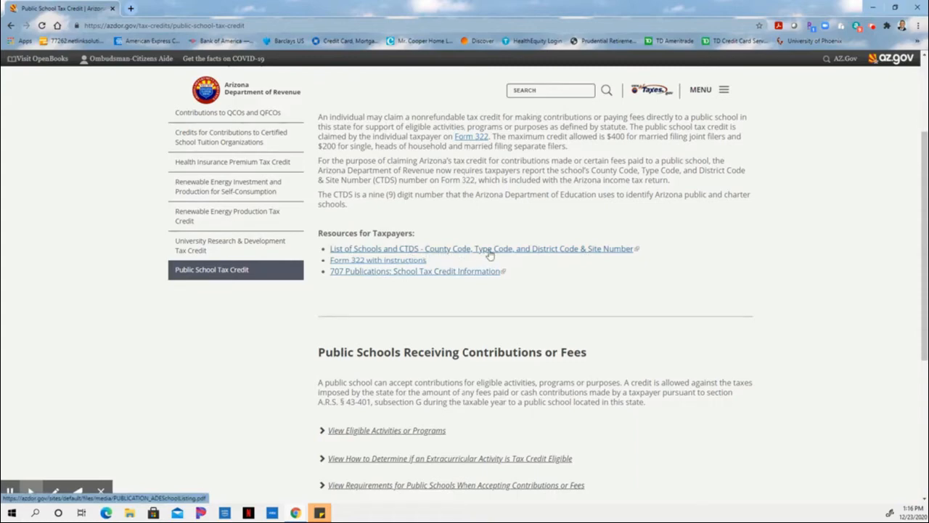
{"action": "mouse_move", "coordinate": [626, 252]}
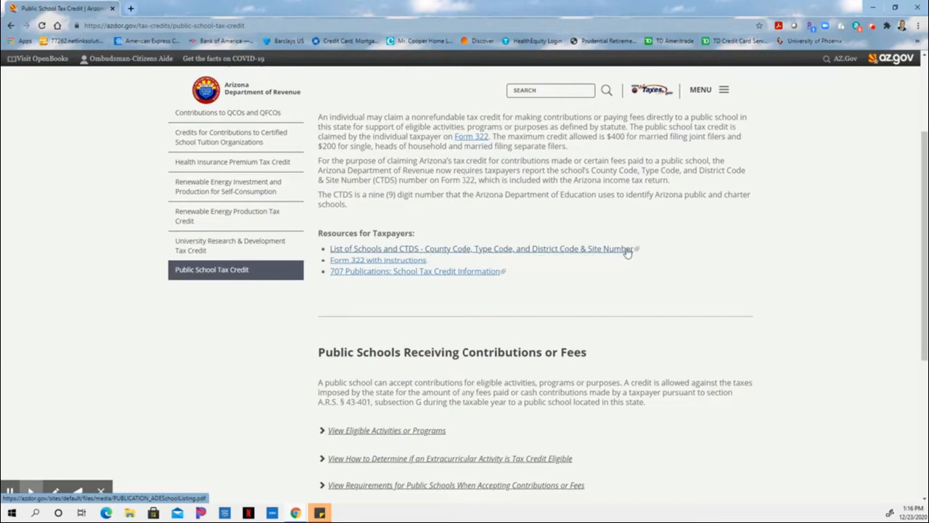
{"action": "mouse_move", "coordinate": [406, 259]}
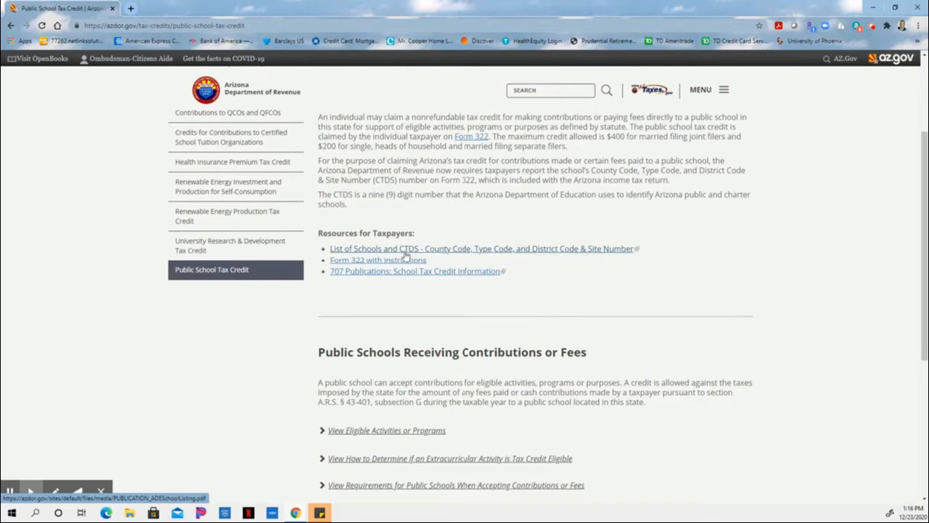
{"action": "mouse_move", "coordinate": [450, 254]}
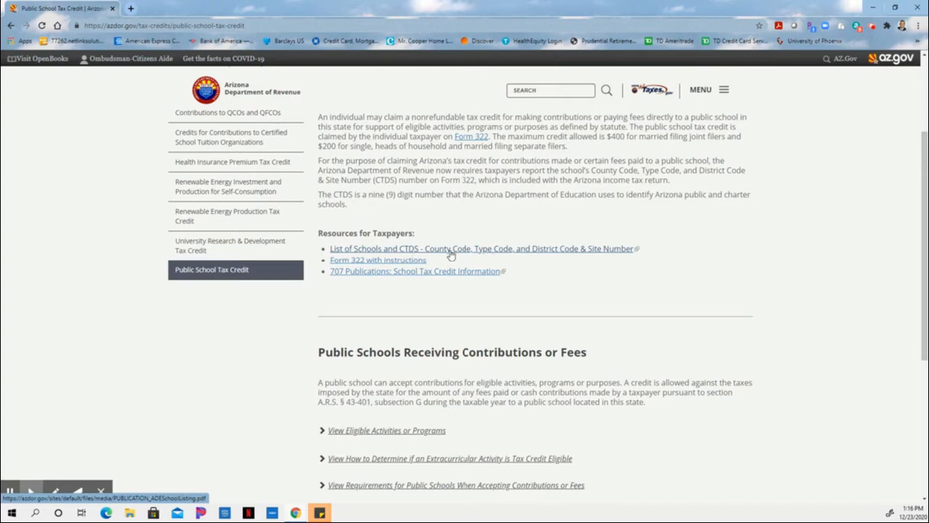
{"action": "mouse_move", "coordinate": [450, 255]}
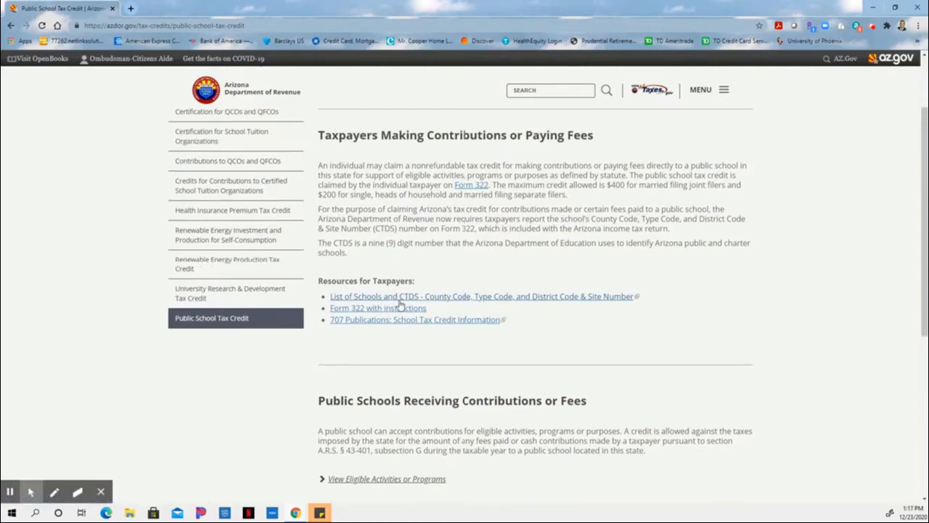
{"action": "mouse_move", "coordinate": [468, 296]}
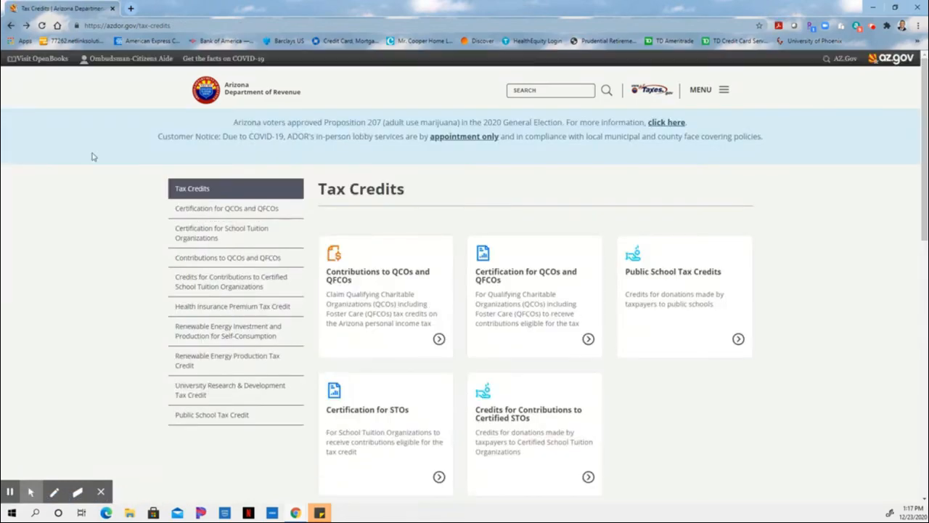
{"action": "scroll", "scroll_direction": "down", "scroll_amount": 3}
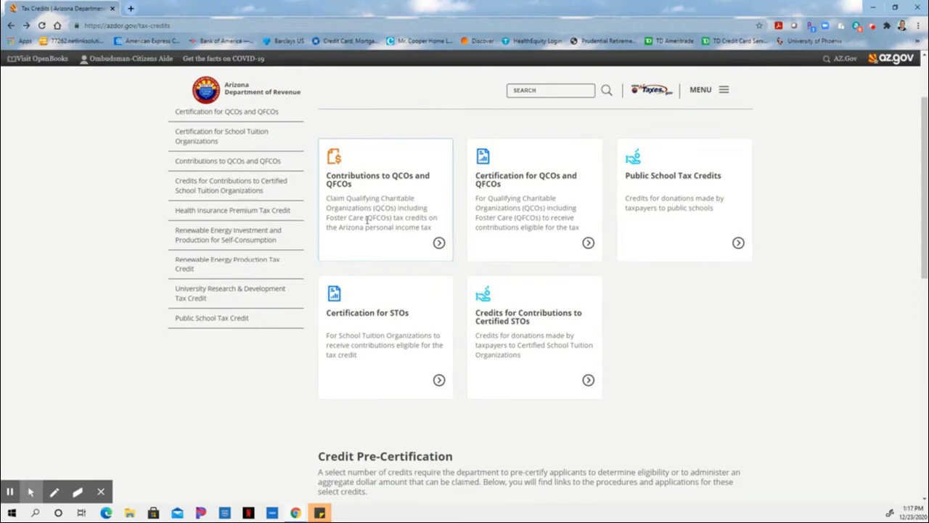
{"action": "mouse_move", "coordinate": [310, 376]}
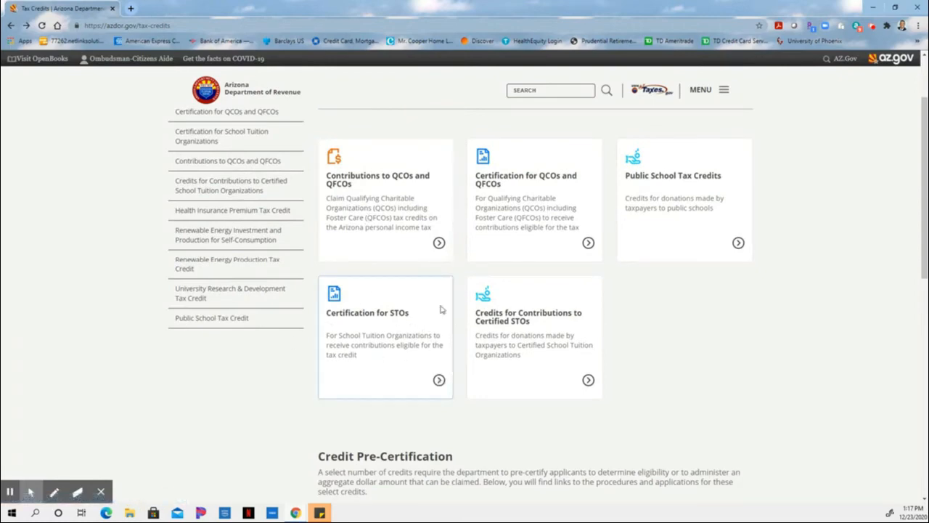
{"action": "mouse_move", "coordinate": [407, 353]}
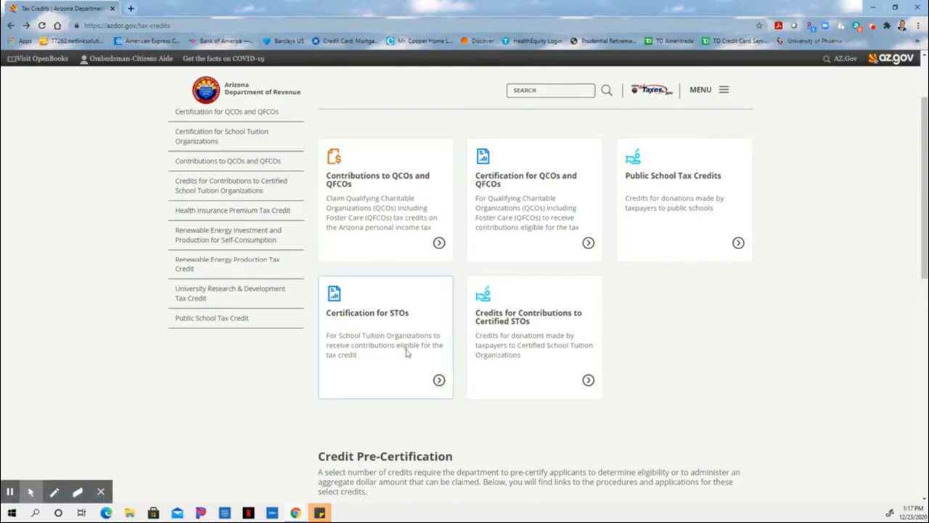
{"action": "mouse_move", "coordinate": [418, 293]}
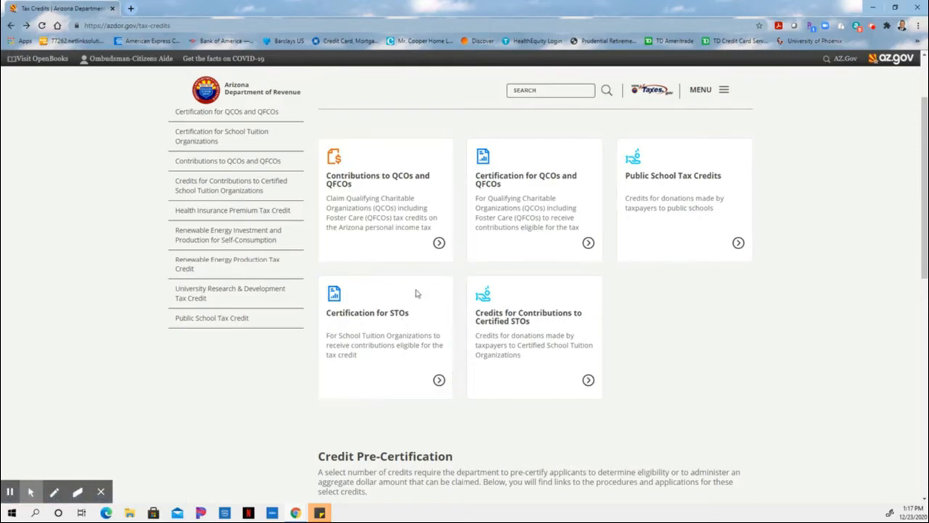
{"action": "mouse_move", "coordinate": [439, 379]}
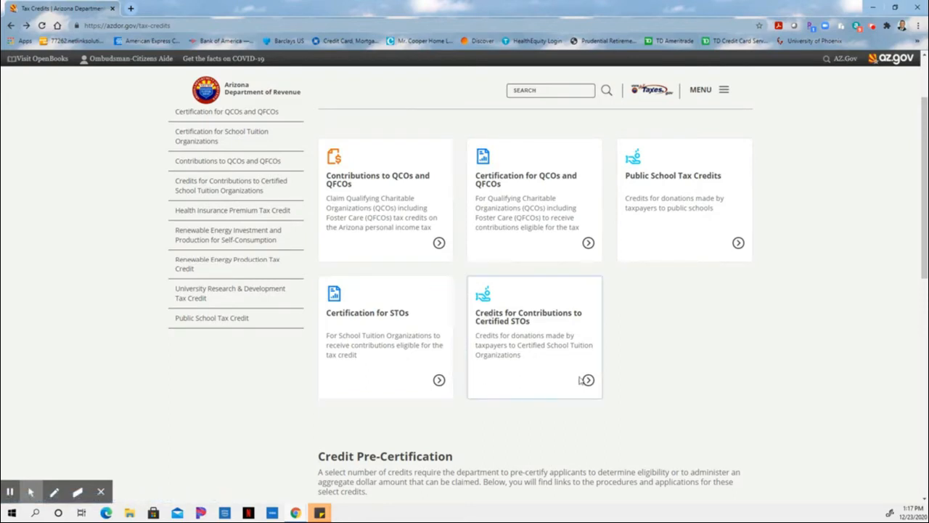
{"action": "left_click", "coordinate": [587, 380]}
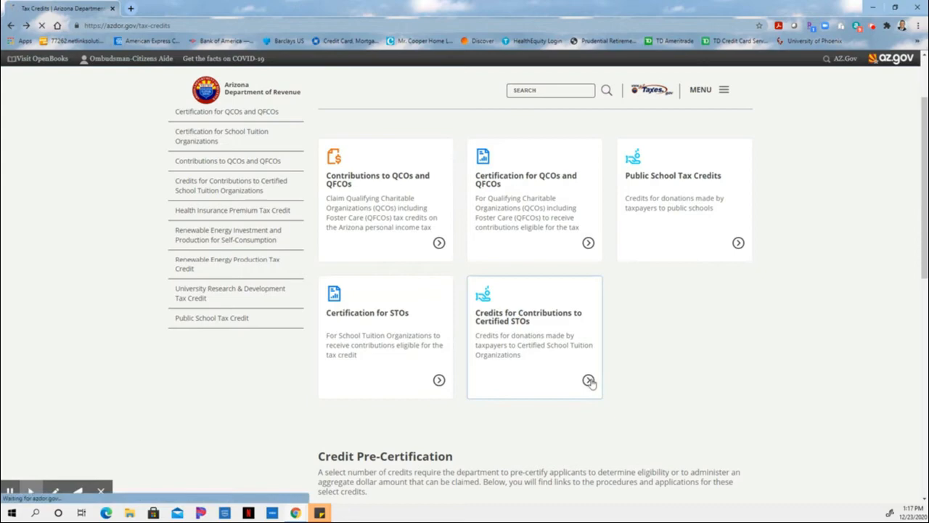
{"action": "left_click", "coordinate": [588, 380]}
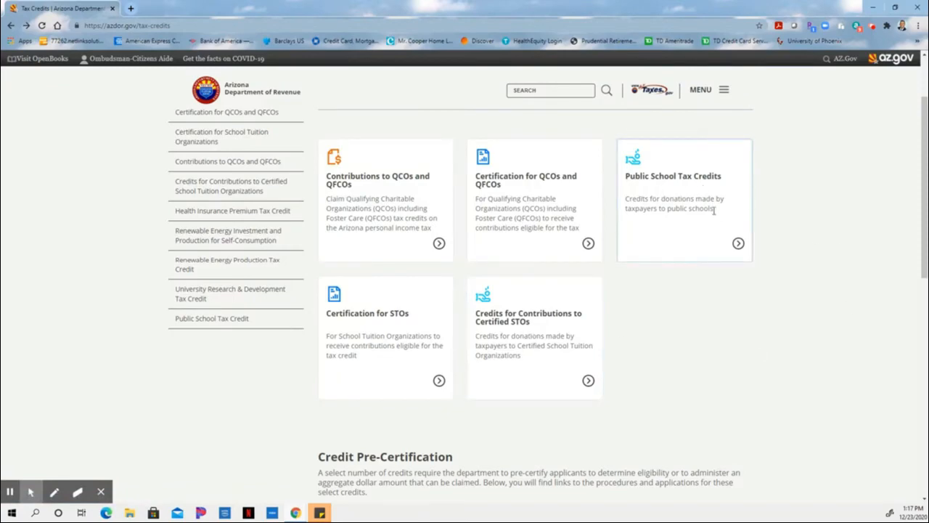
{"action": "mouse_move", "coordinate": [769, 140]}
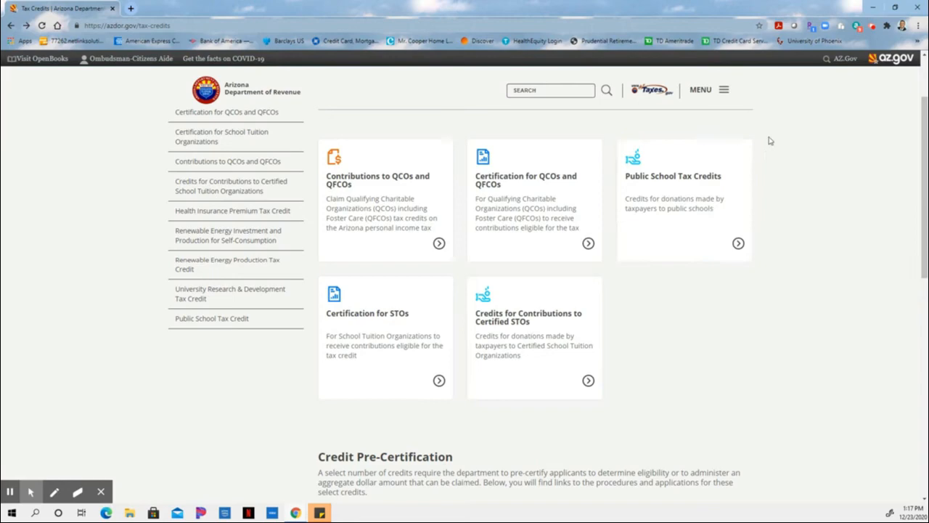
{"action": "mouse_move", "coordinate": [827, 95]}
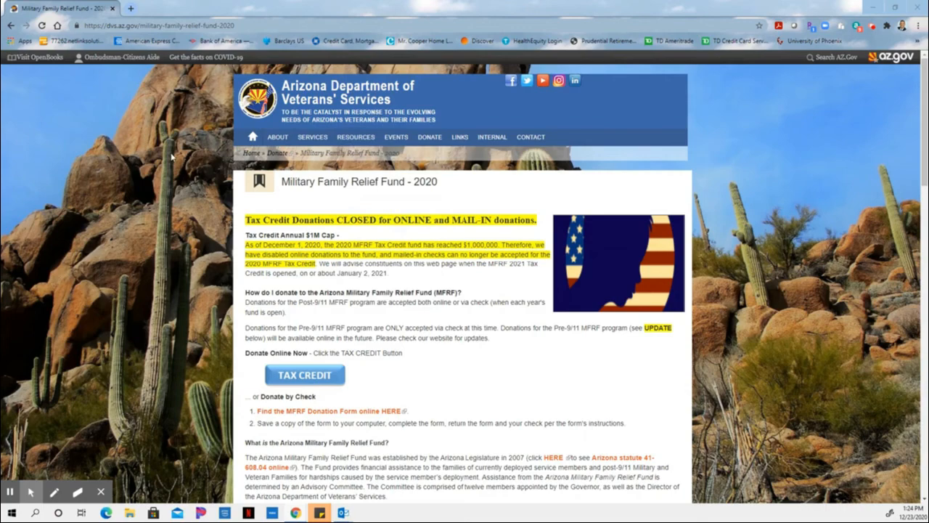
{"action": "mouse_move", "coordinate": [185, 69]}
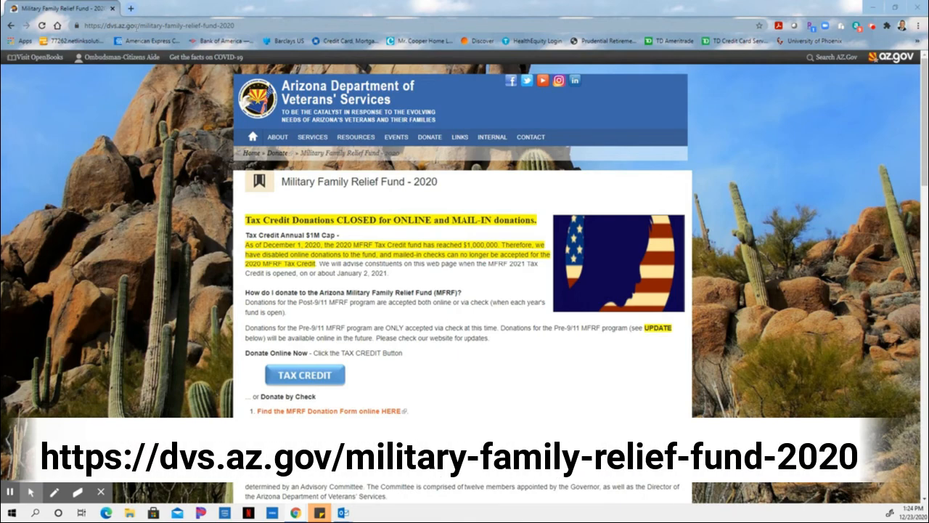
{"action": "mouse_move", "coordinate": [852, 233]}
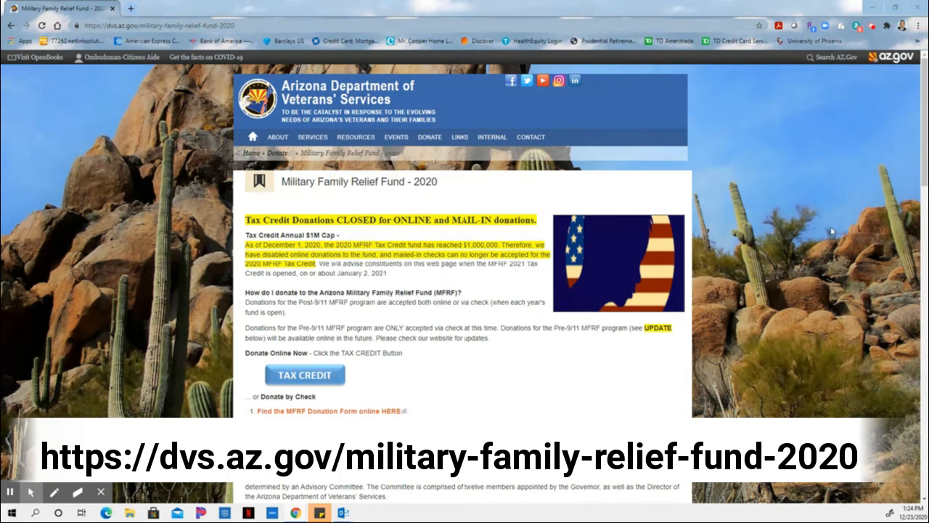
{"action": "mouse_move", "coordinate": [791, 236]}
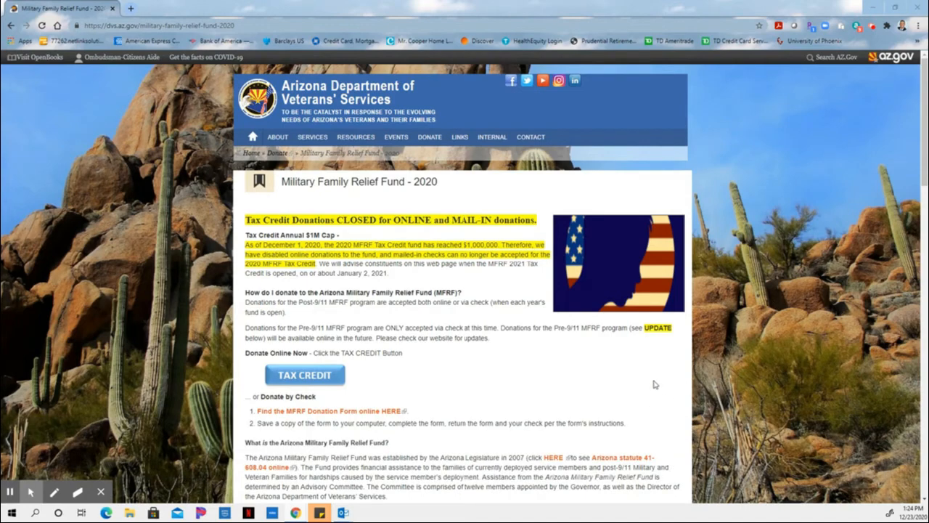
{"action": "mouse_move", "coordinate": [438, 378]}
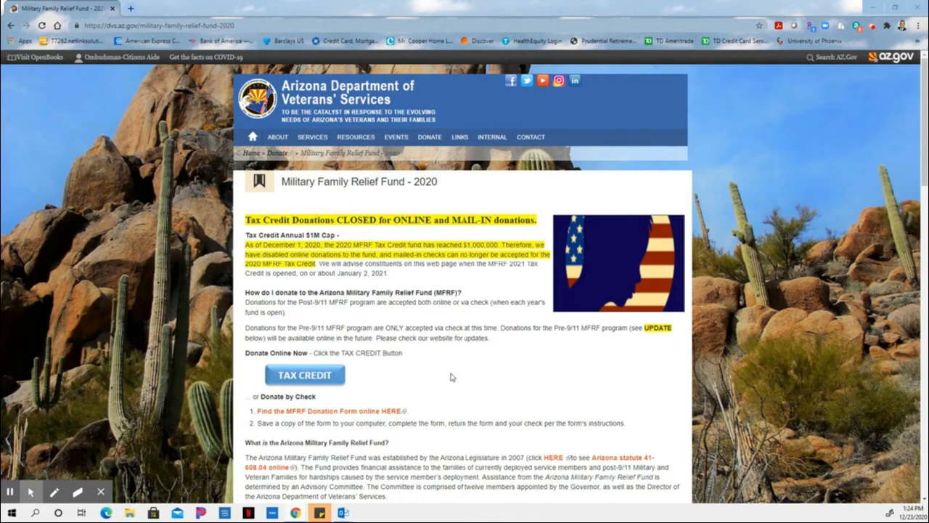
{"action": "mouse_move", "coordinate": [499, 283]}
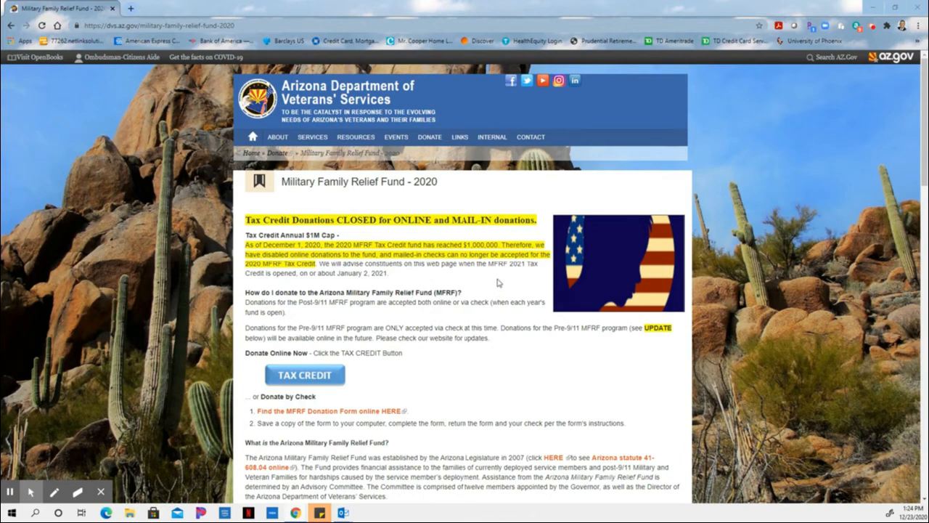
{"action": "mouse_move", "coordinate": [508, 363]}
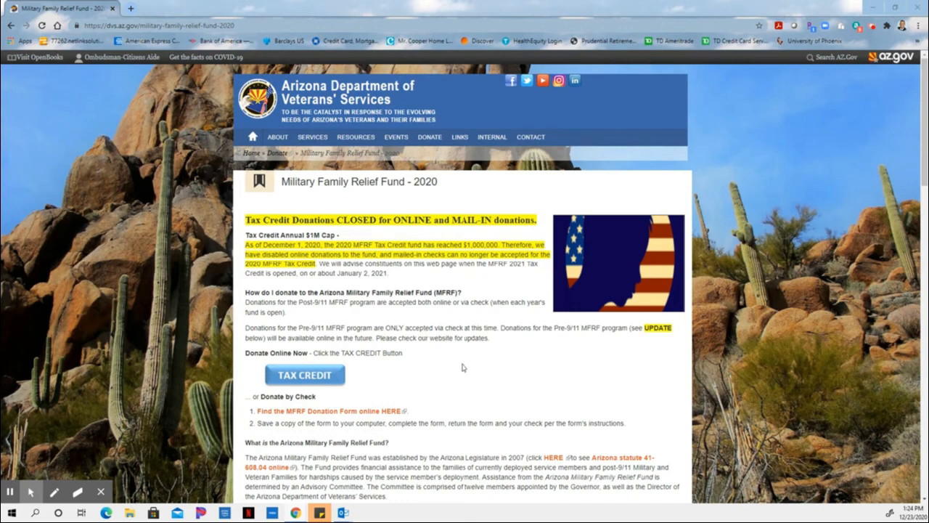
{"action": "mouse_move", "coordinate": [500, 365]}
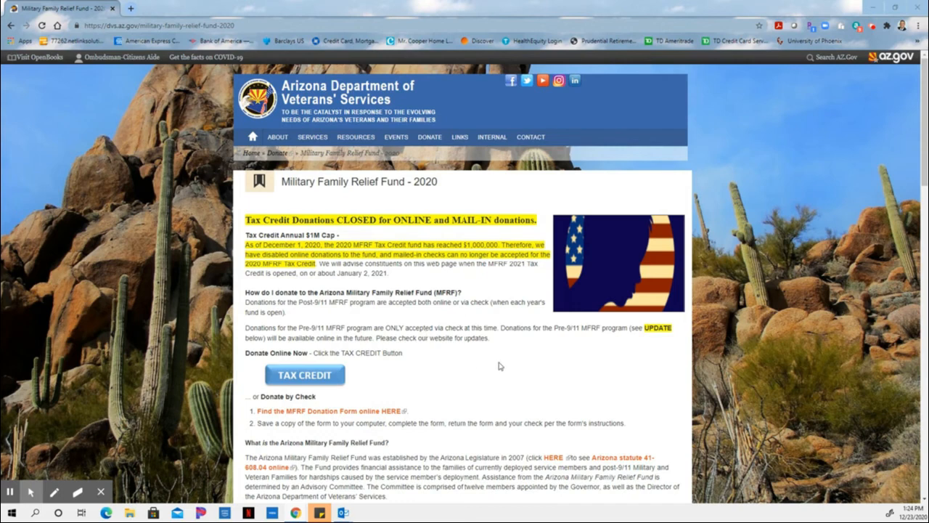
{"action": "mouse_move", "coordinate": [503, 362]}
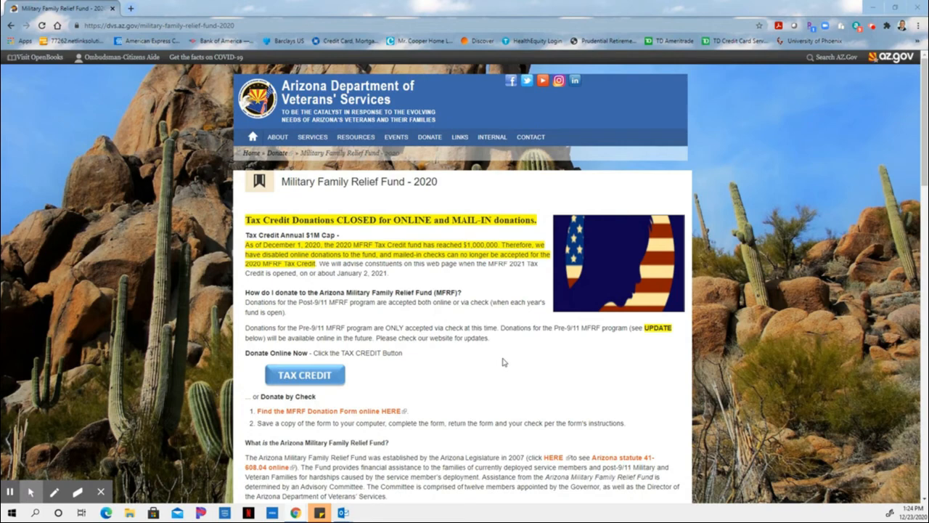
{"action": "mouse_move", "coordinate": [515, 360]}
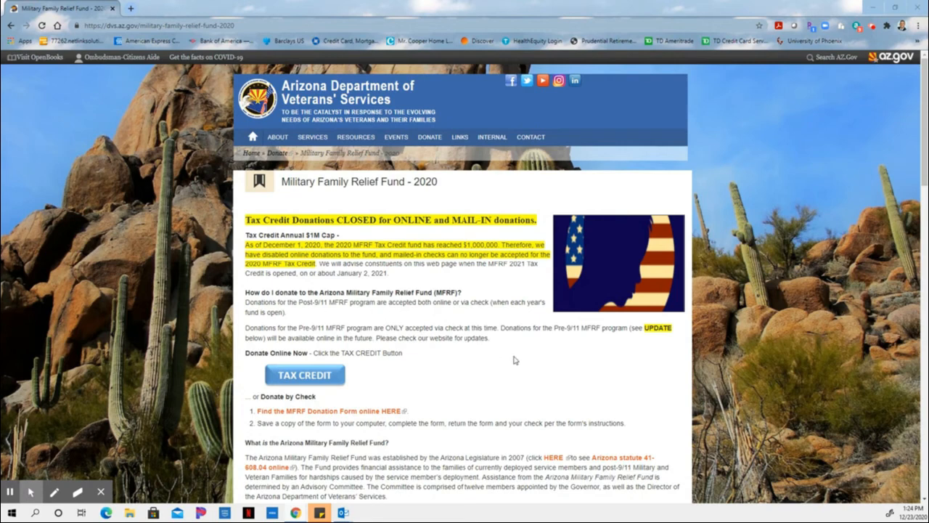
{"action": "mouse_move", "coordinate": [306, 231]}
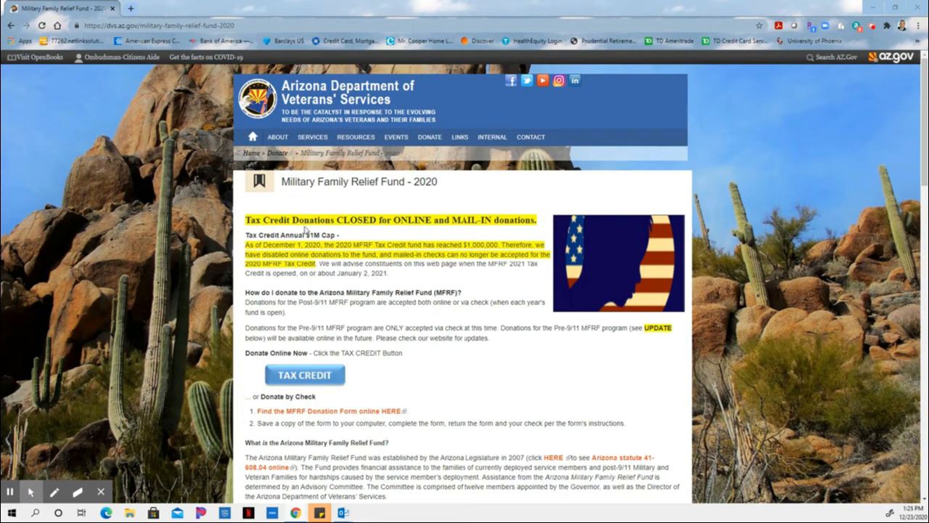
{"action": "mouse_move", "coordinate": [504, 233]}
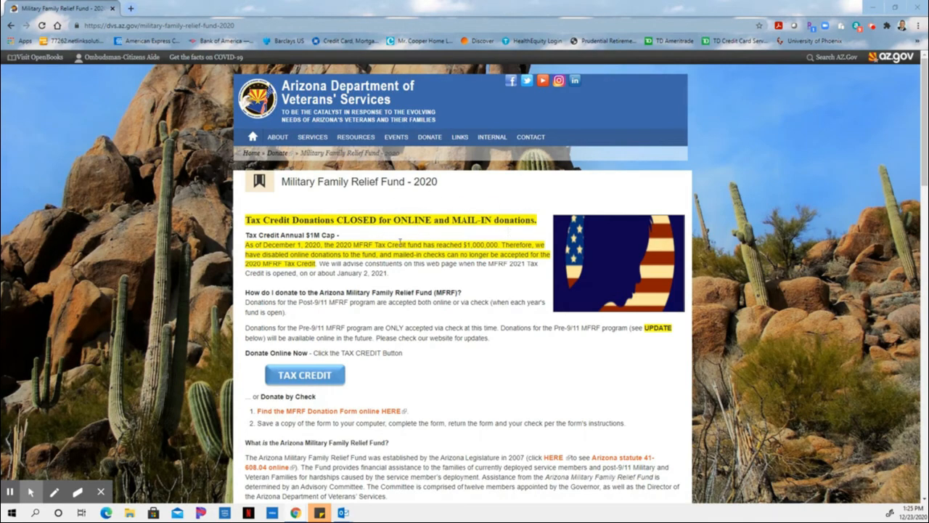
{"action": "mouse_move", "coordinate": [506, 373]}
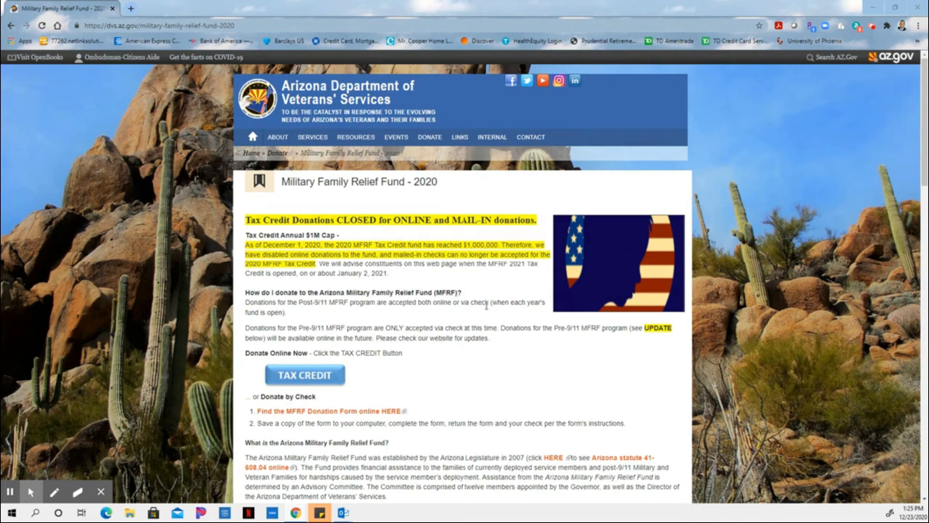
{"action": "mouse_move", "coordinate": [493, 363]}
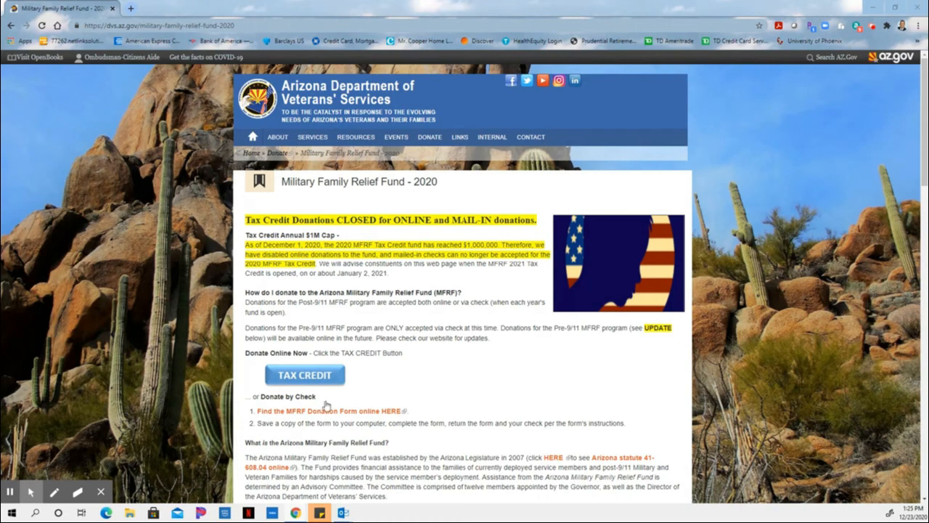
{"action": "mouse_move", "coordinate": [304, 375]}
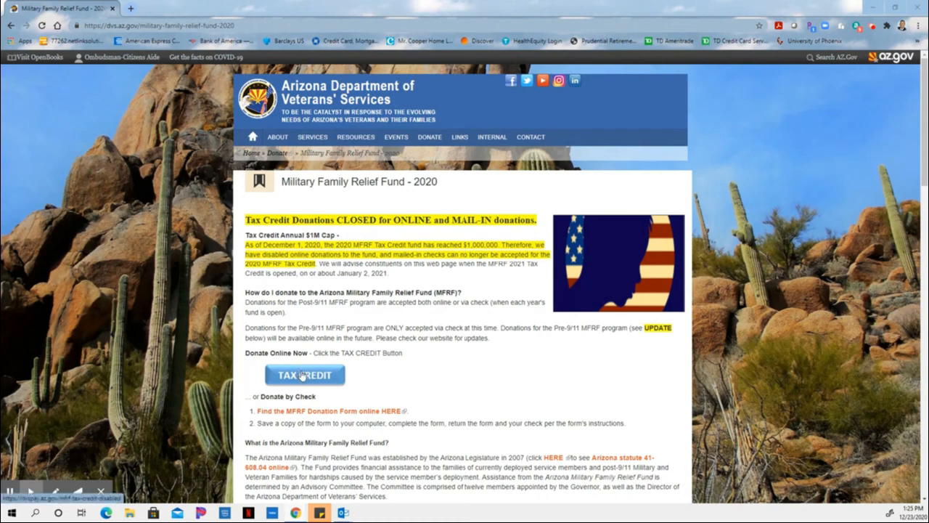
Step: Follow the TAX CREDIT donation link and accept the external-site warning
{"action": "left_click", "coordinate": [304, 375]}
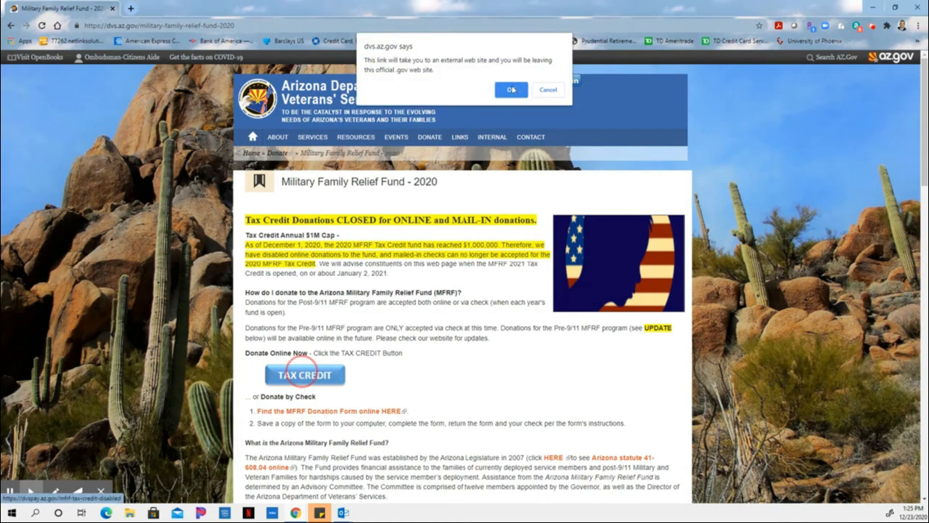
{"action": "left_click", "coordinate": [511, 89]}
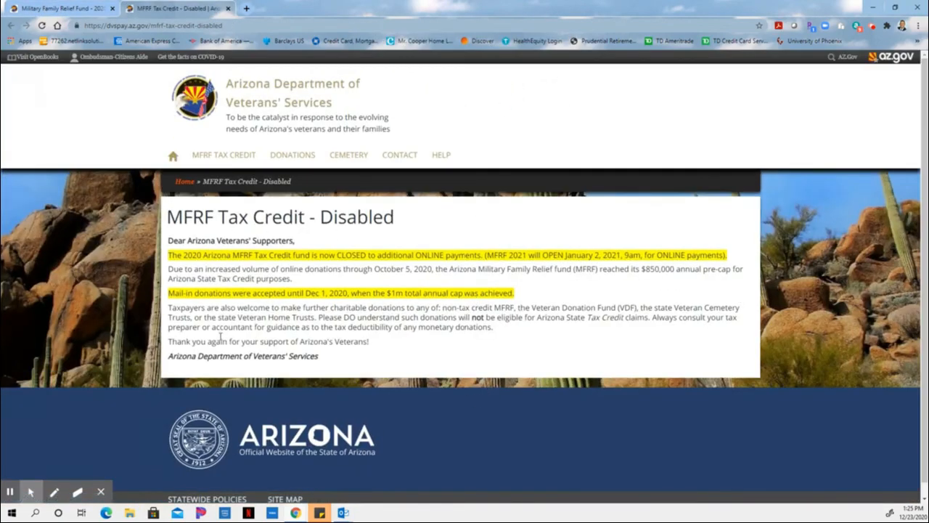
{"action": "mouse_move", "coordinate": [442, 294]}
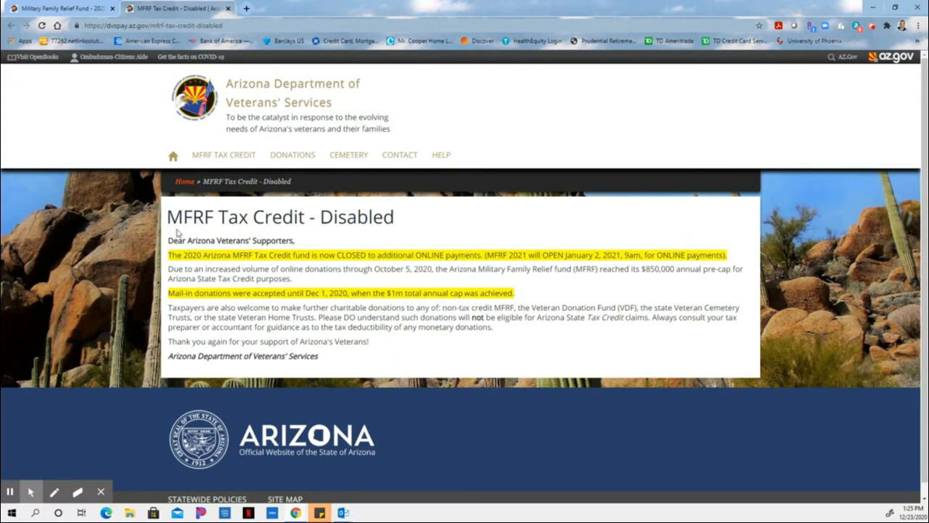
{"action": "mouse_move", "coordinate": [542, 426]}
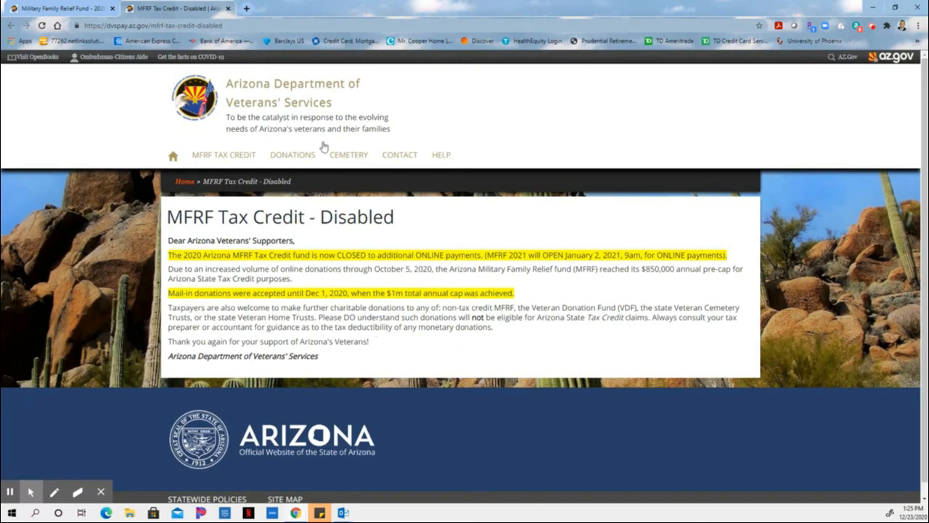
{"action": "mouse_move", "coordinate": [85, 74]}
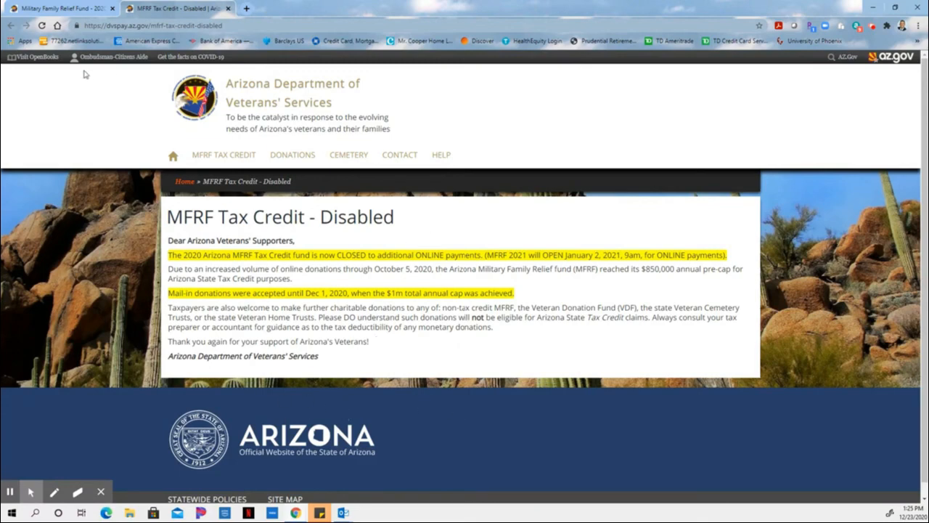